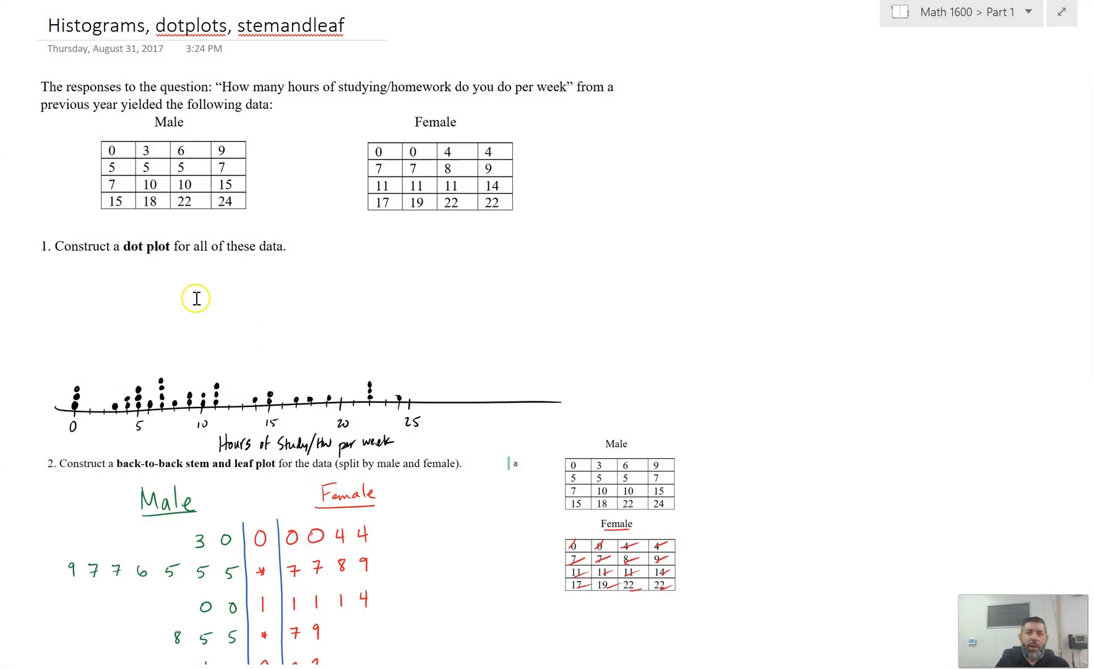
pyautogui.moveTo(168, 204)
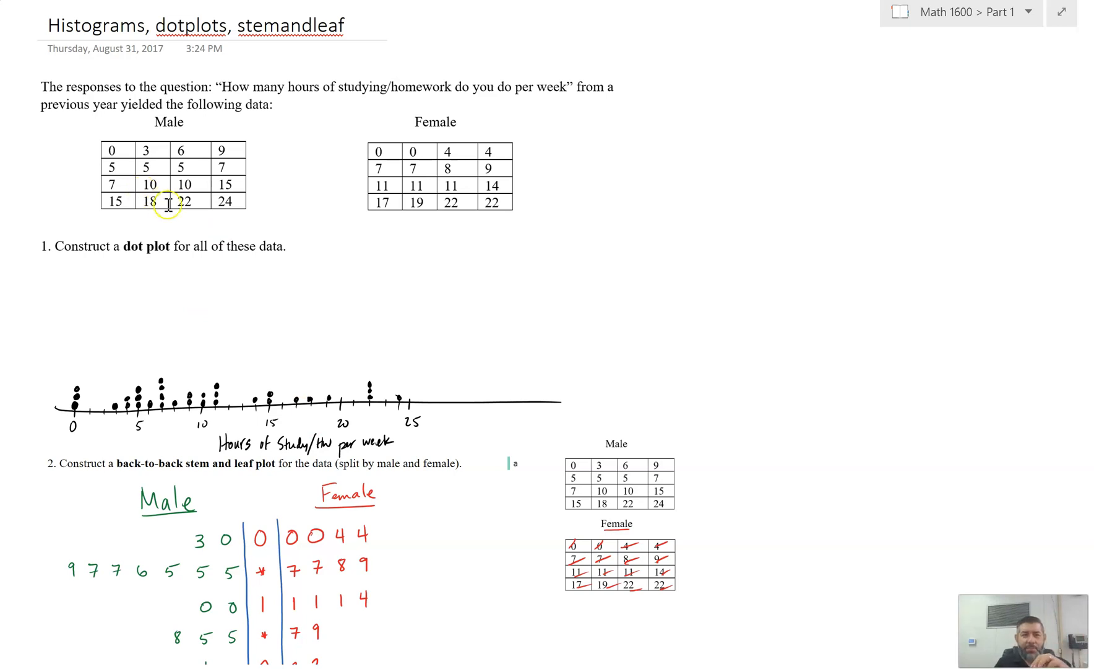
pyautogui.moveTo(202, 188)
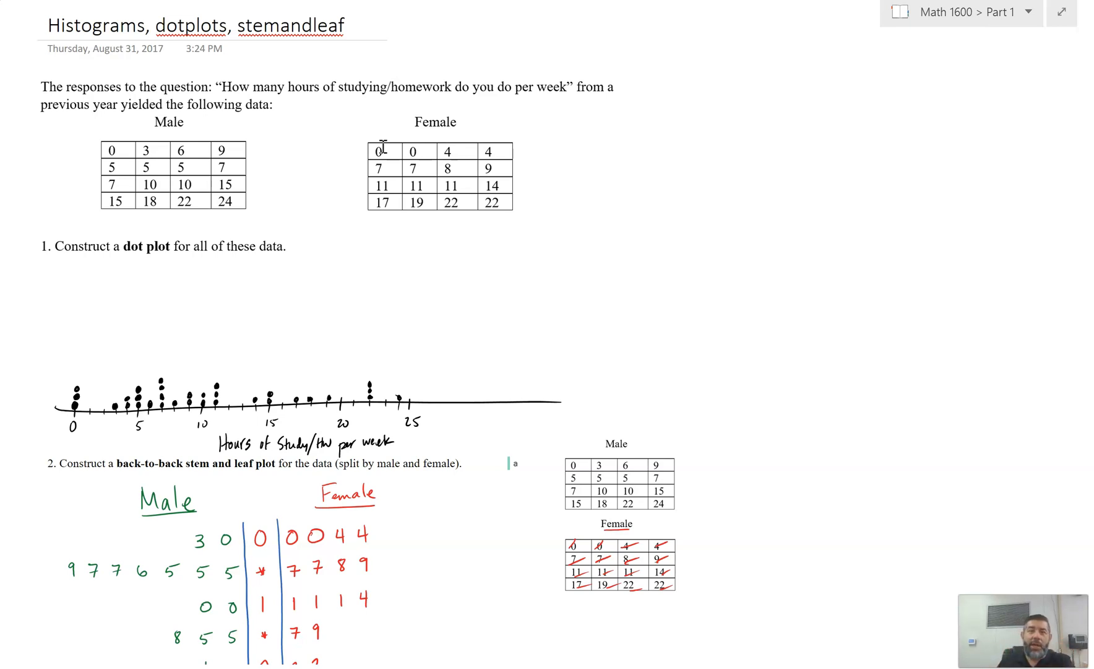
pyautogui.moveTo(746, 621)
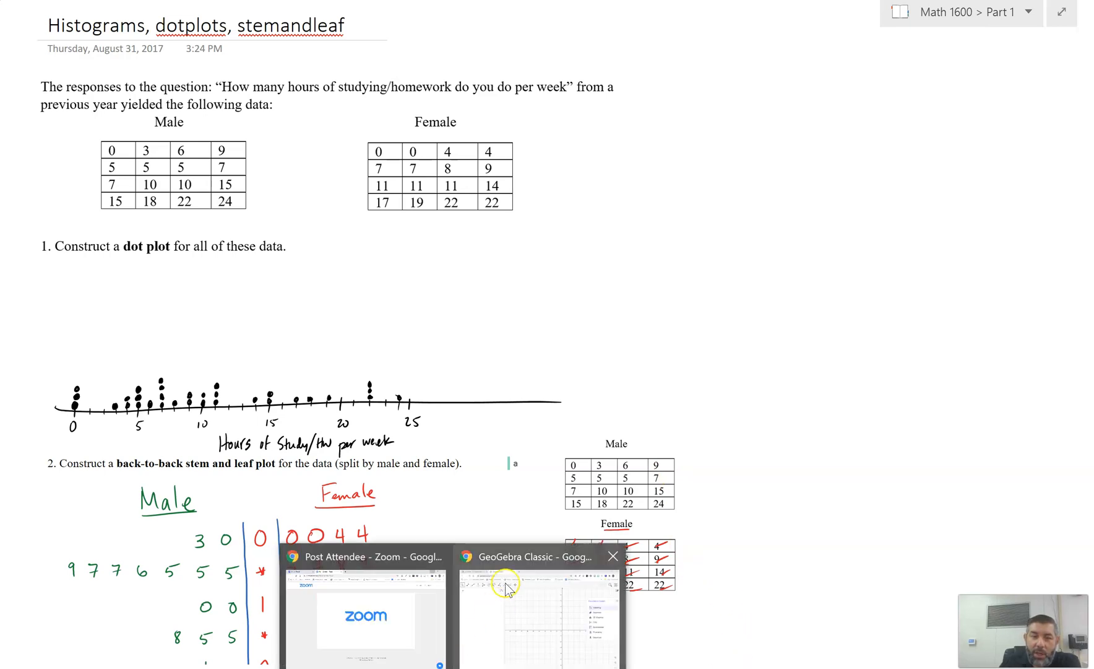
# - Switch to the GeoGebra Classic browser window showing the app type list
pyautogui.click(537, 556)
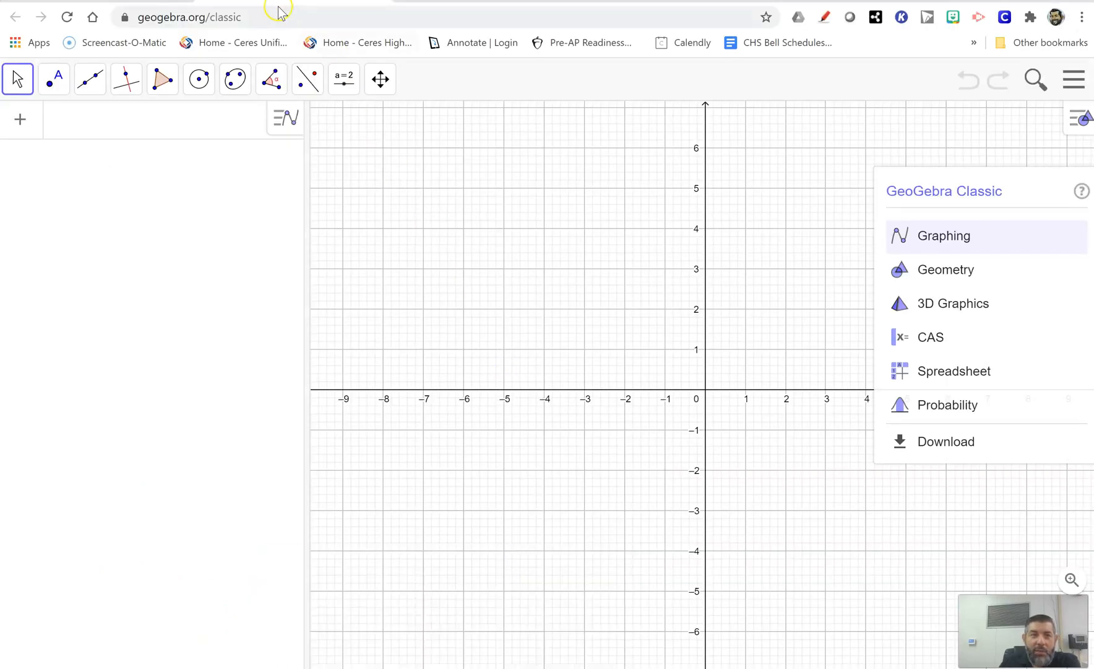
pyautogui.moveTo(250, 17)
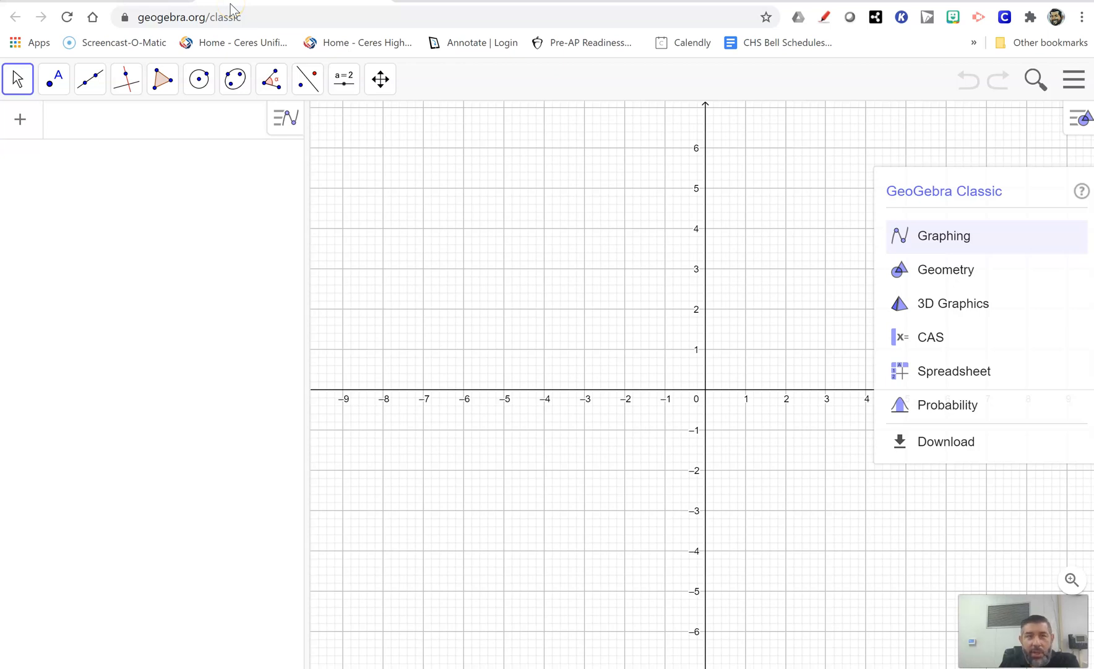
pyautogui.moveTo(920, 377)
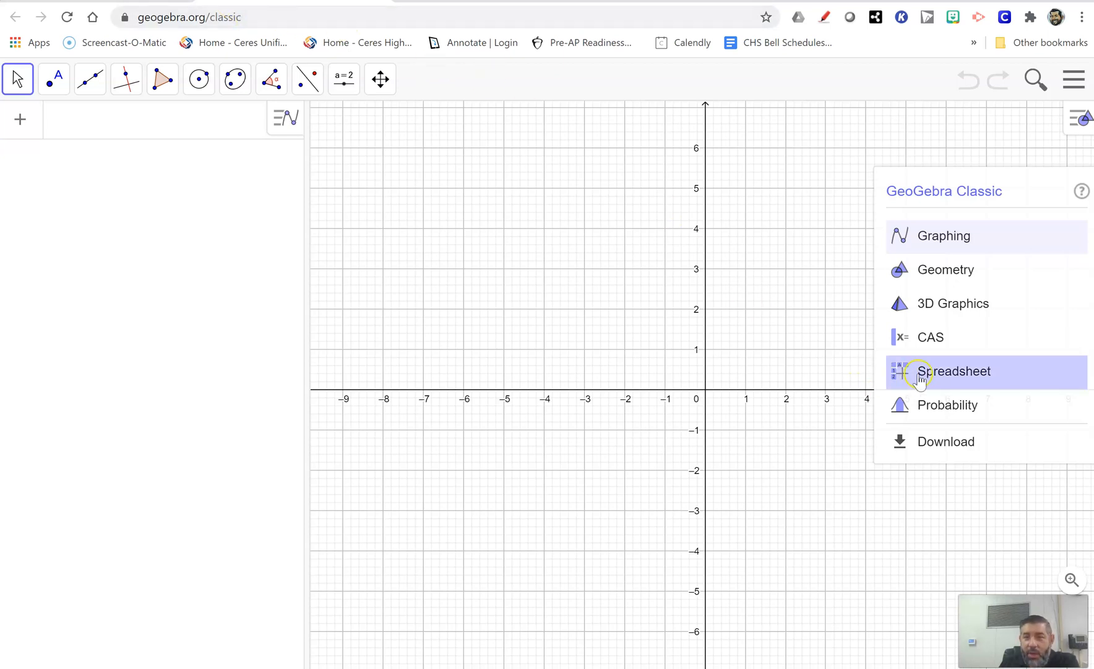
# - Open the Spreadsheet perspective and select the male study hours in A1:A16
pyautogui.click(954, 371)
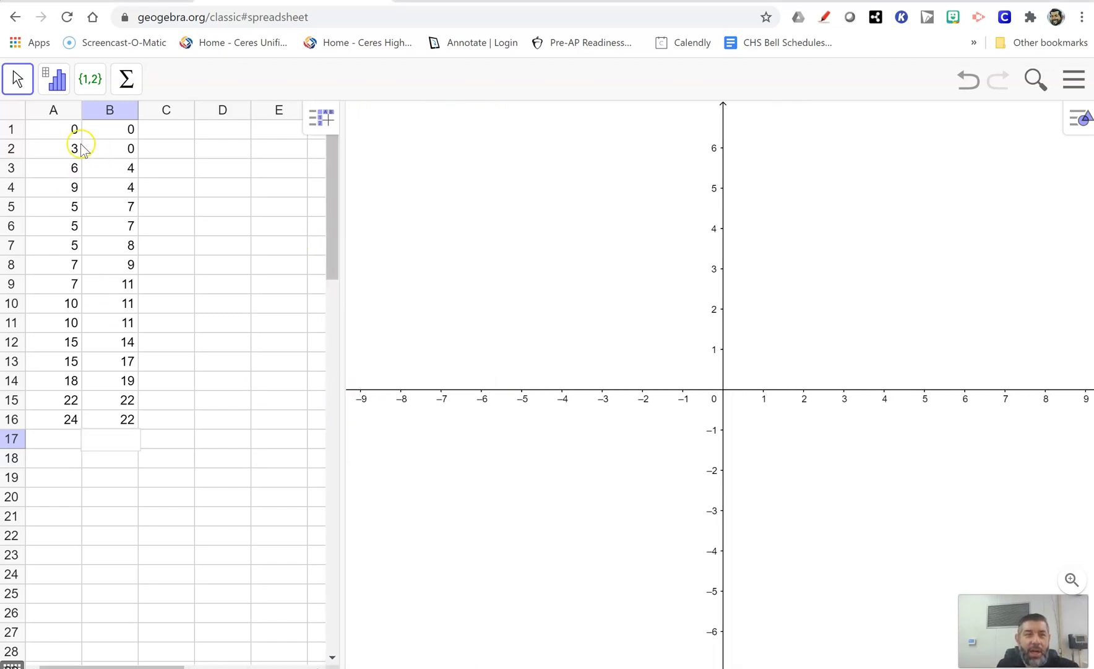
pyautogui.moveTo(74, 129); pyautogui.dragTo(54, 361)
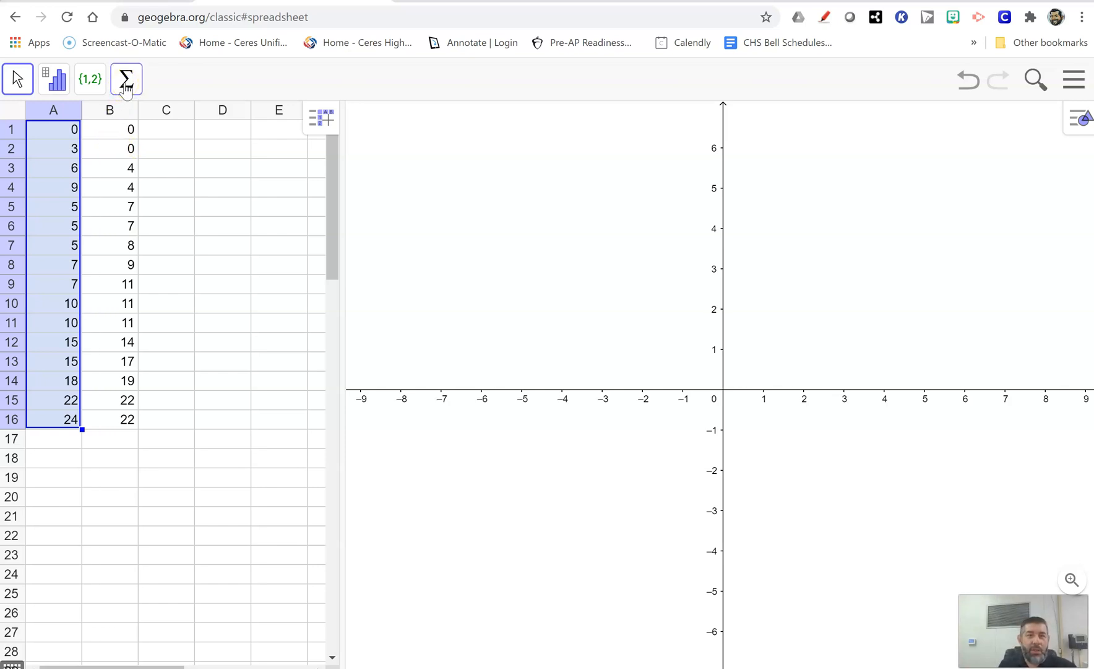
# - Reselect A1:A16 and list the data analysis types for the male hours
pyautogui.click(126, 78)
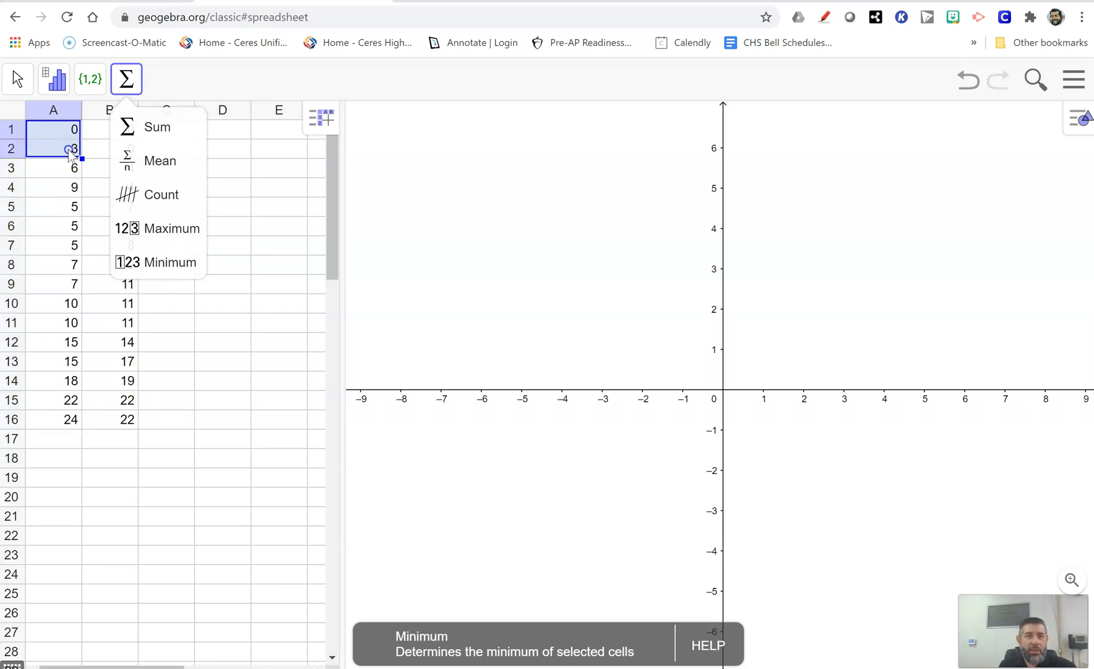
pyautogui.moveTo(67, 148); pyautogui.dragTo(67, 419)
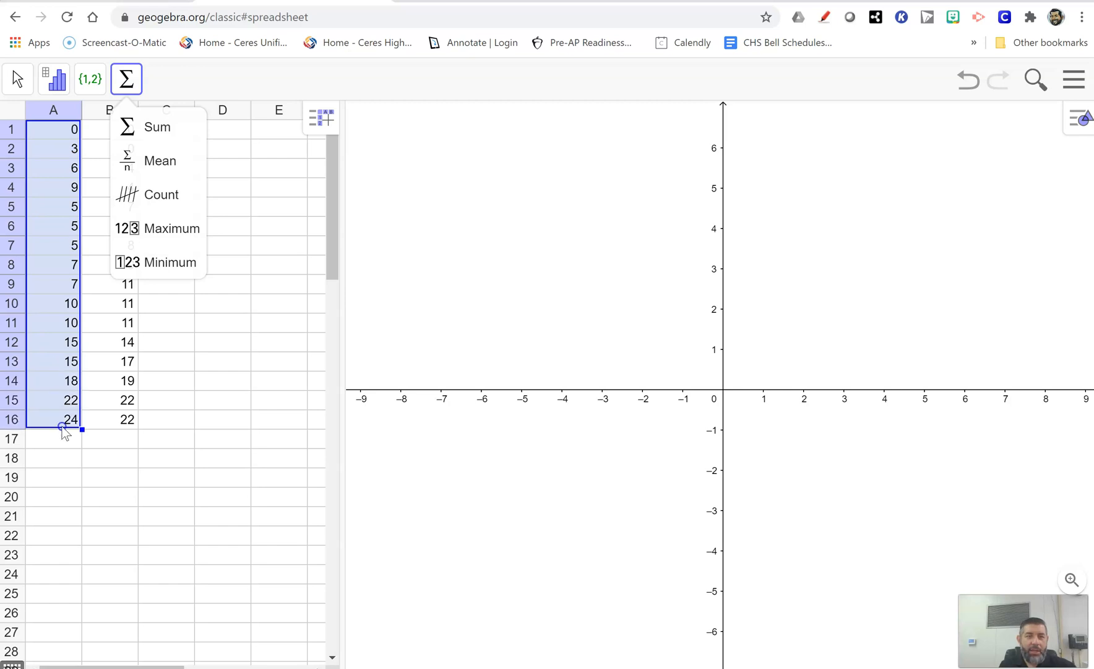
pyautogui.click(53, 78)
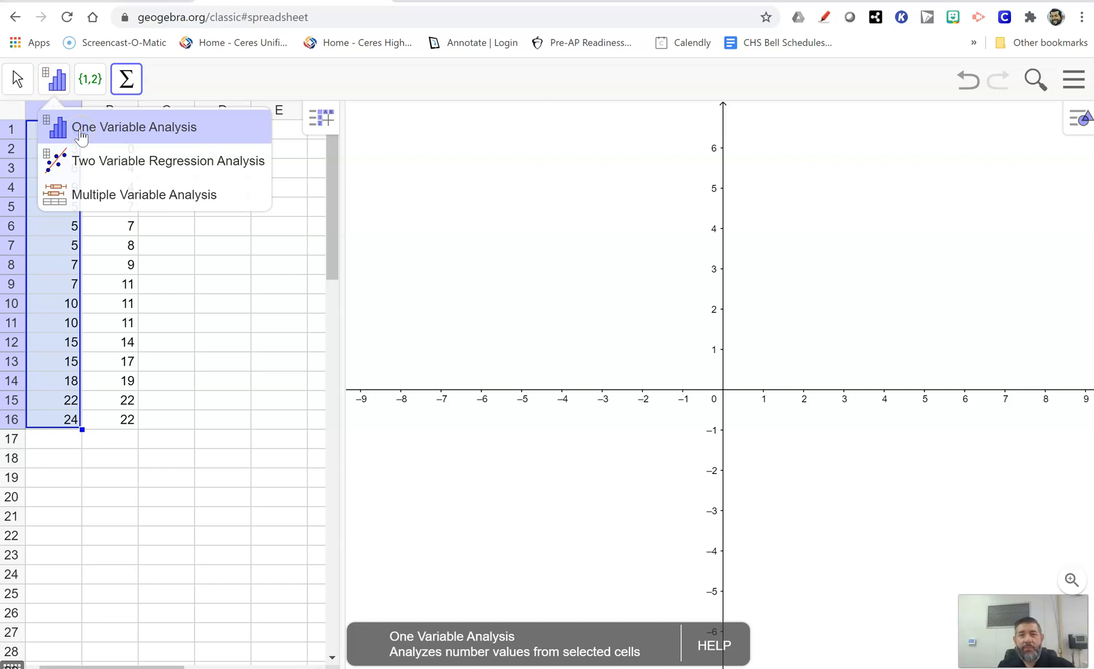
# - Run One Variable Analysis on A1:A16 to get a histogram
pyautogui.click(134, 126)
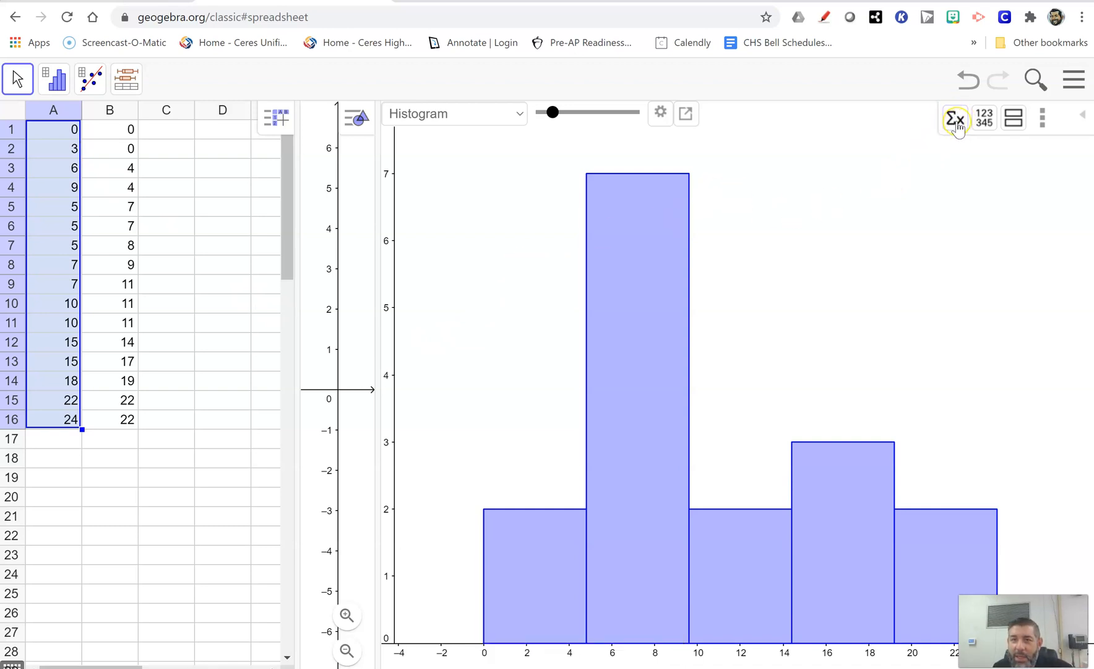
pyautogui.moveTo(956, 119)
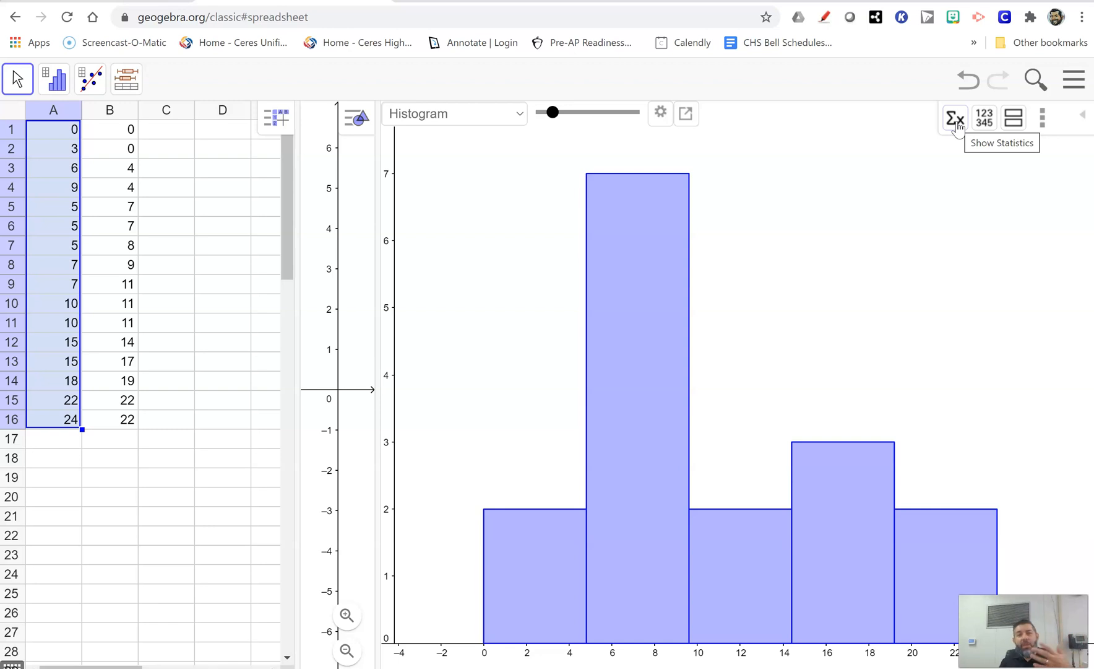
# - Show the statistics table: mean 10.0625, median 8, Q1 5, Q3 15
pyautogui.click(953, 118)
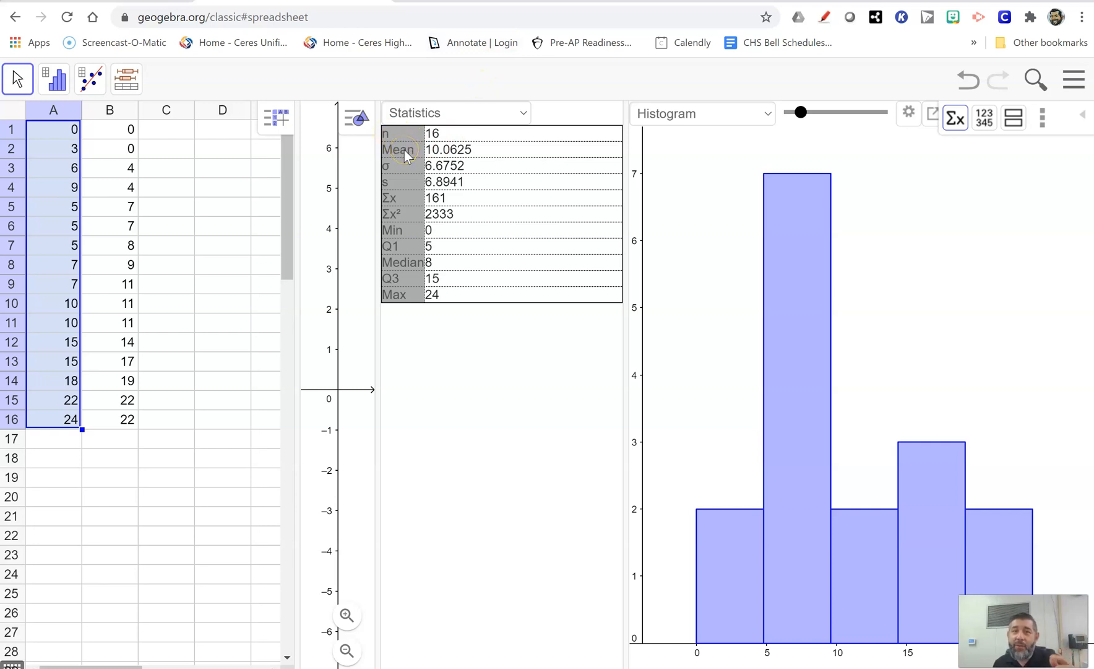
pyautogui.moveTo(150, 329)
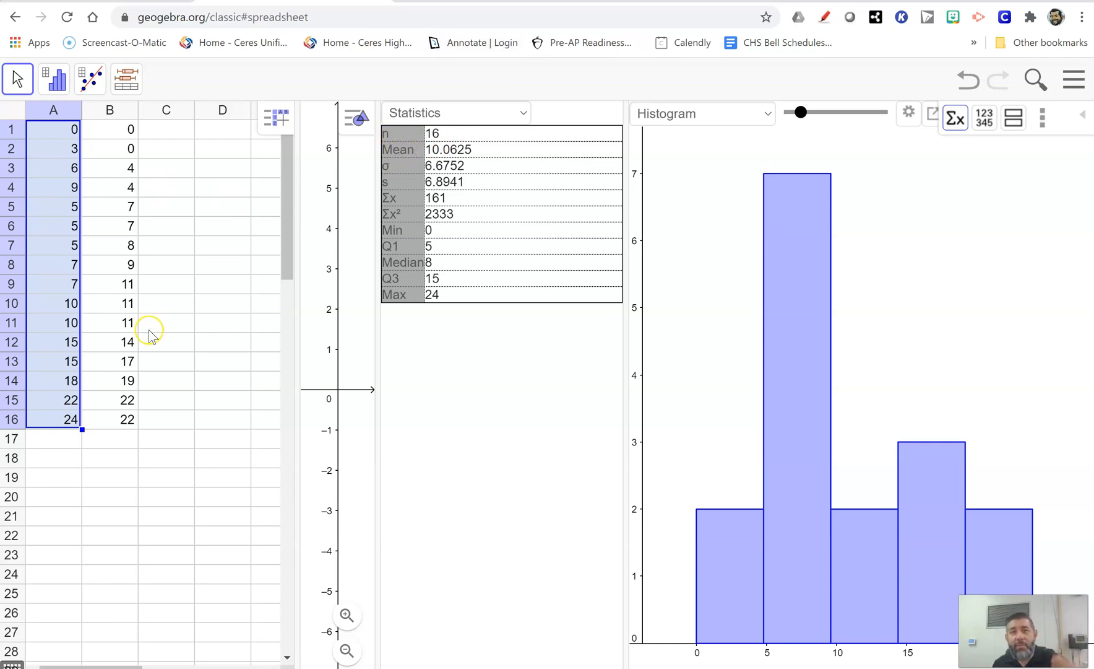
pyautogui.moveTo(395, 179)
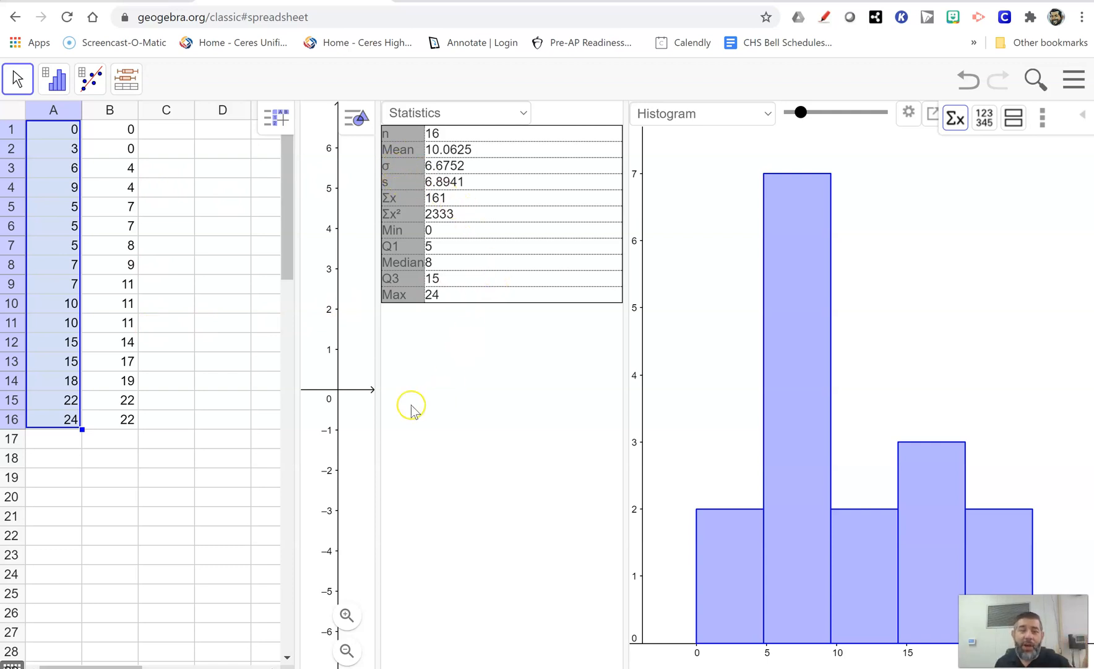
pyautogui.moveTo(11, 366)
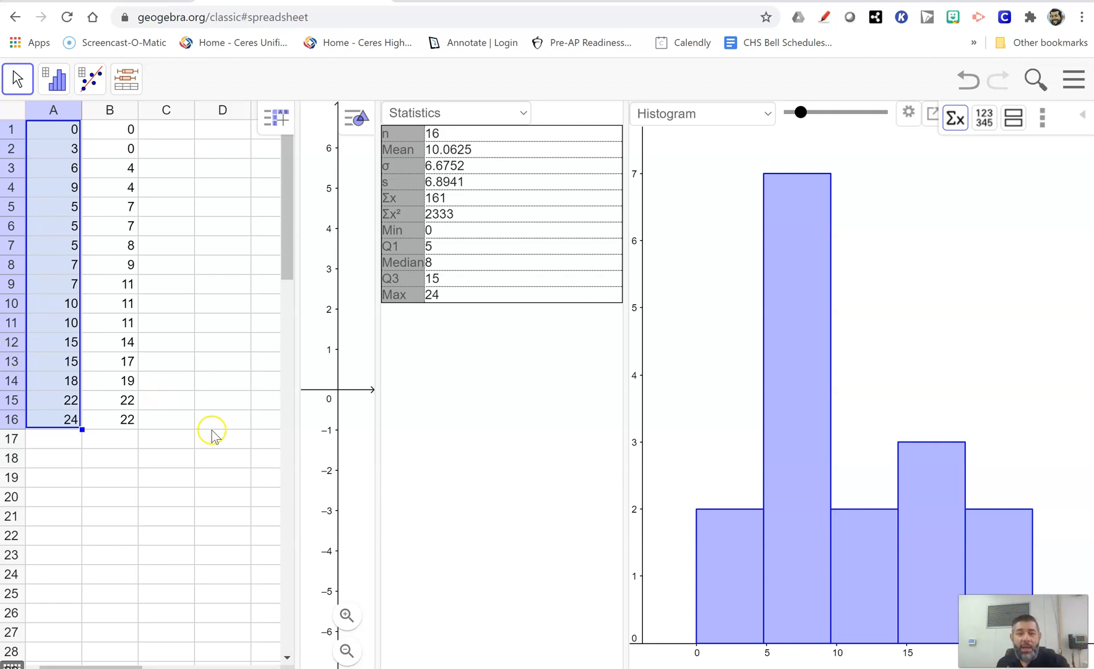
pyautogui.moveTo(467, 527)
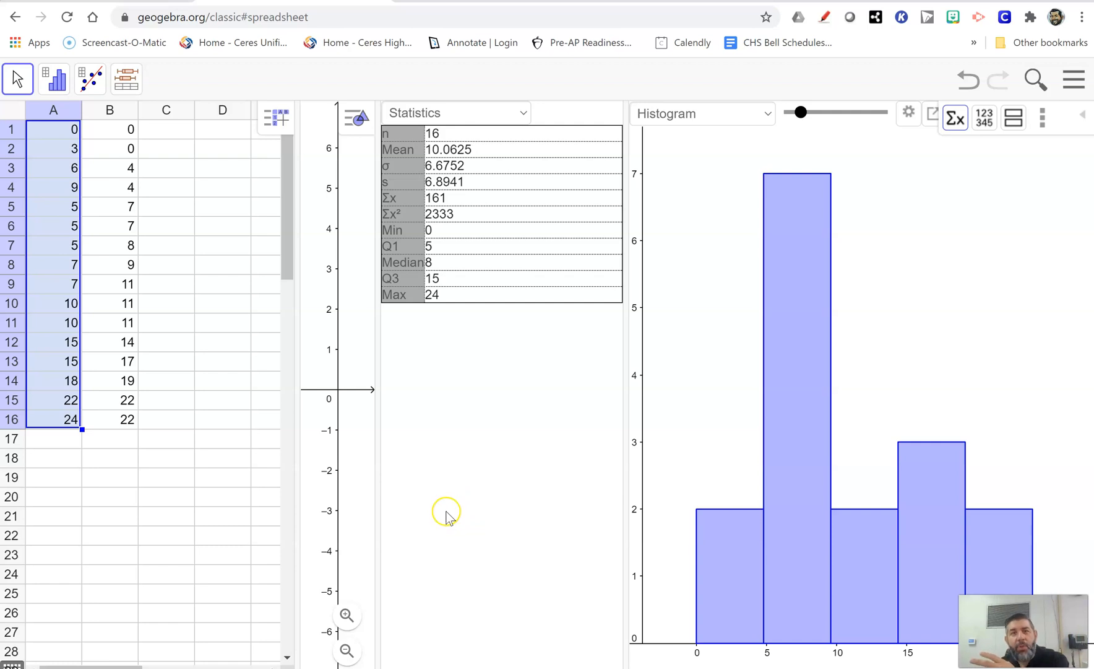
pyautogui.moveTo(411, 194)
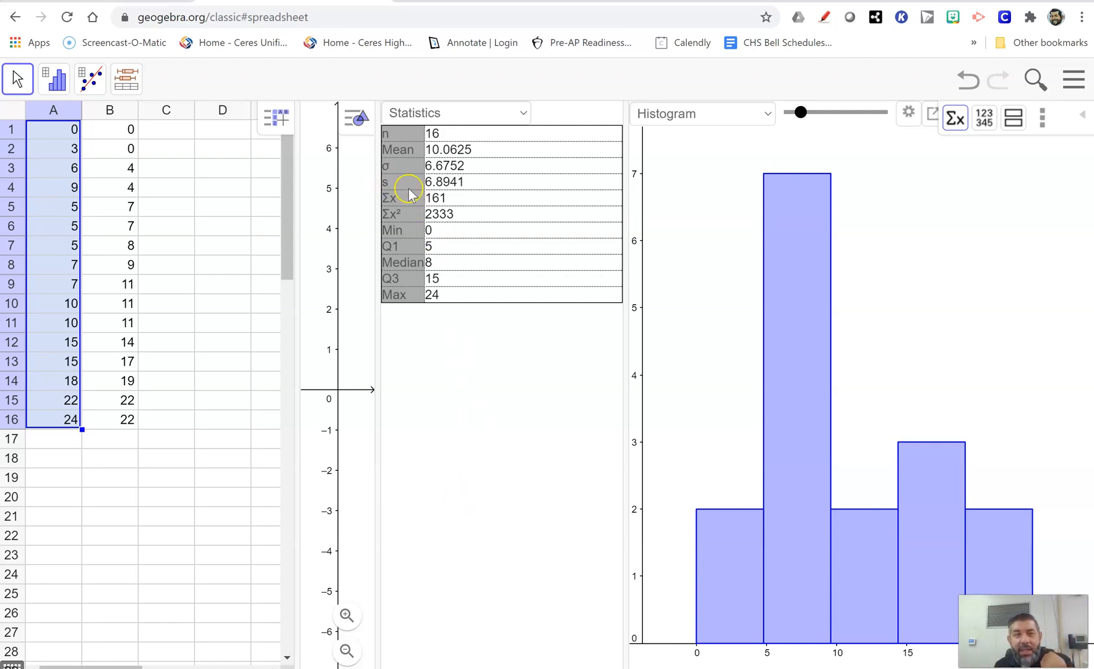
pyautogui.moveTo(436, 196)
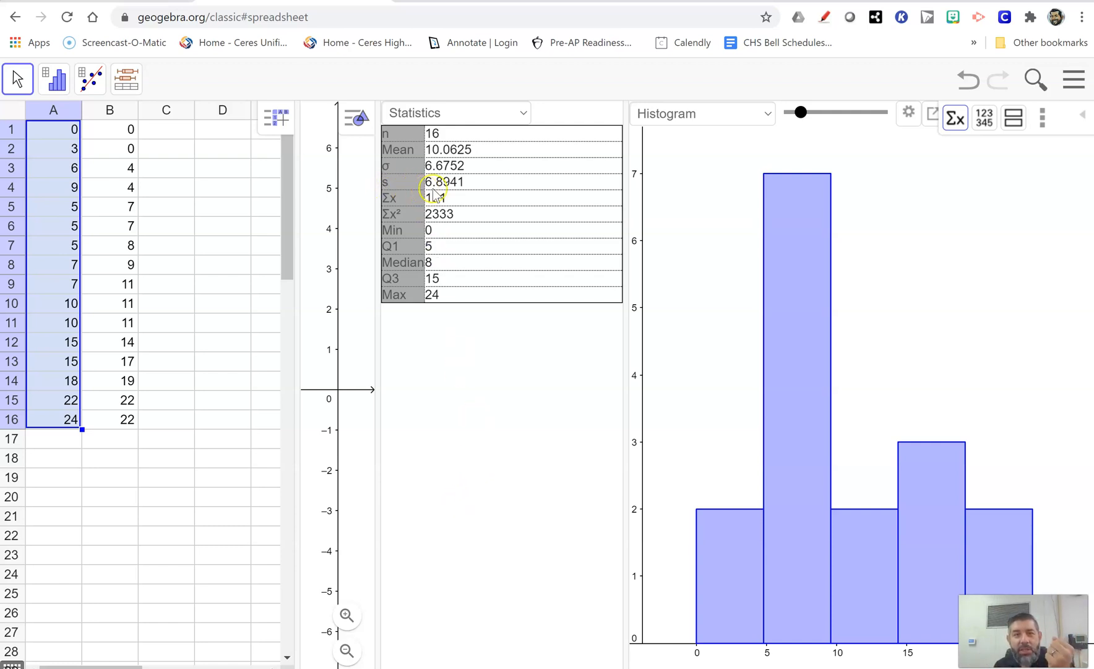
pyautogui.moveTo(374, 332)
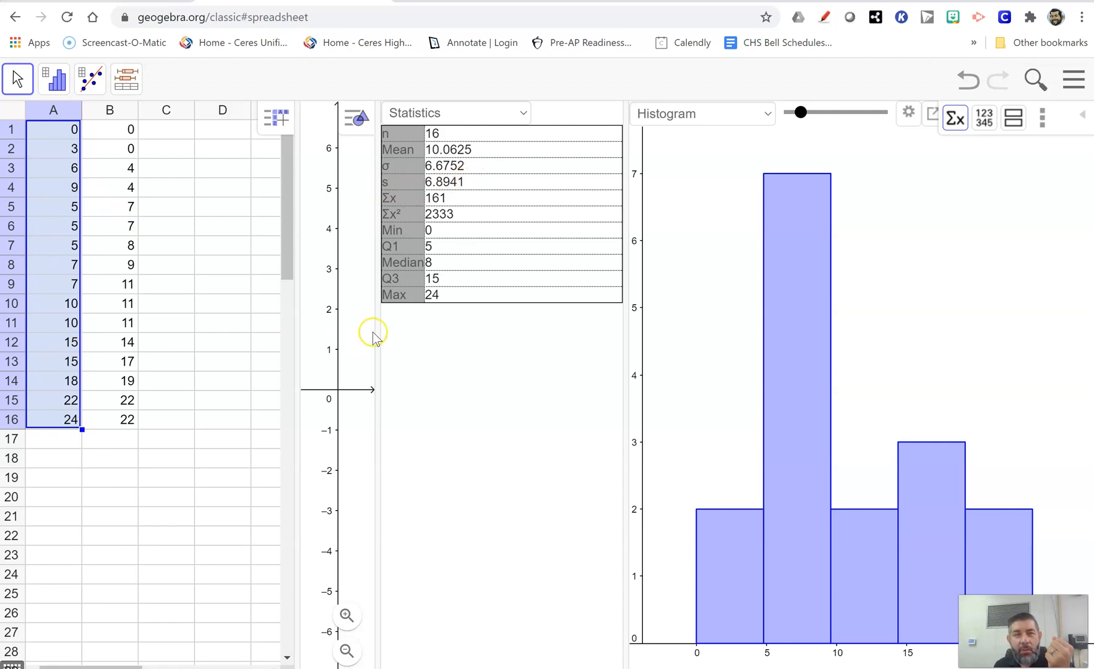
pyautogui.moveTo(534, 307)
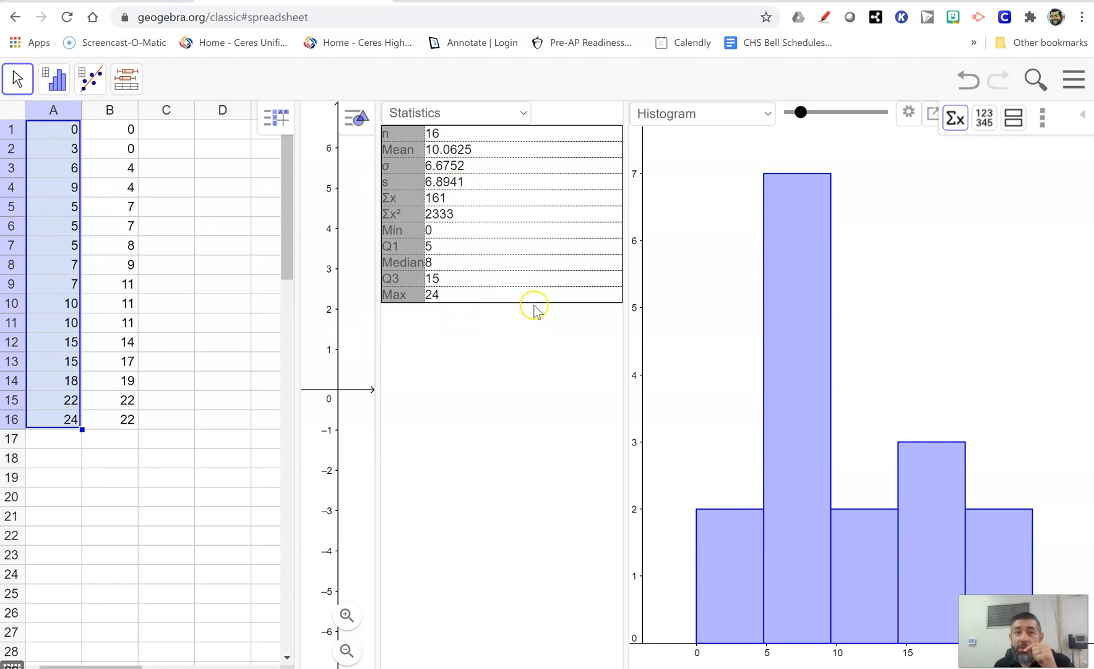
pyautogui.moveTo(478, 245)
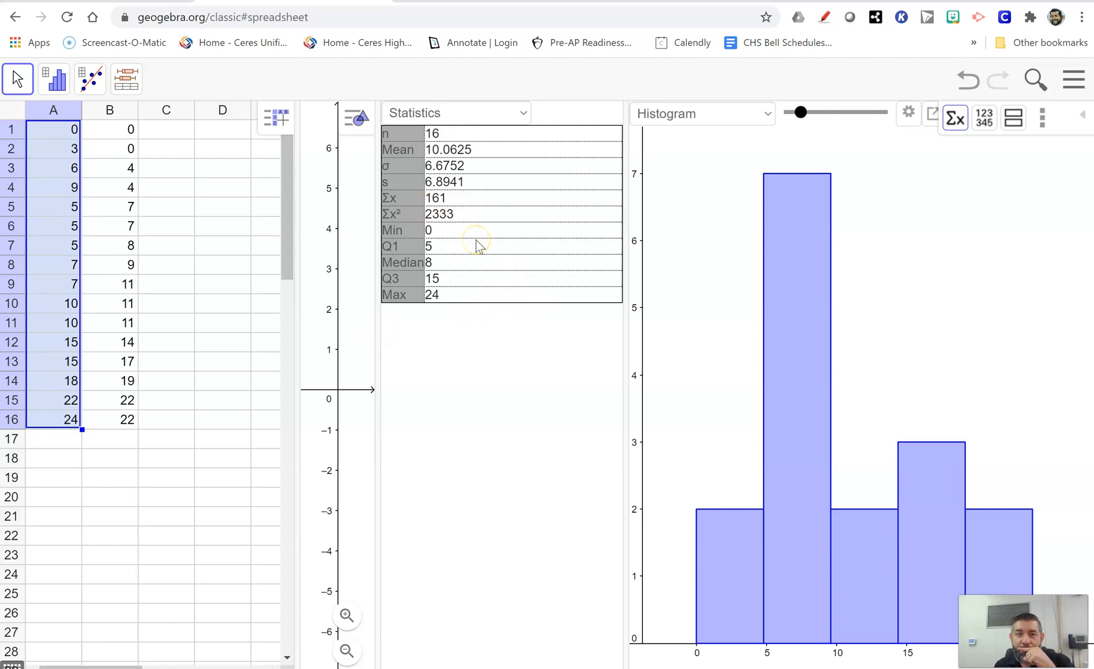
pyautogui.moveTo(406, 203)
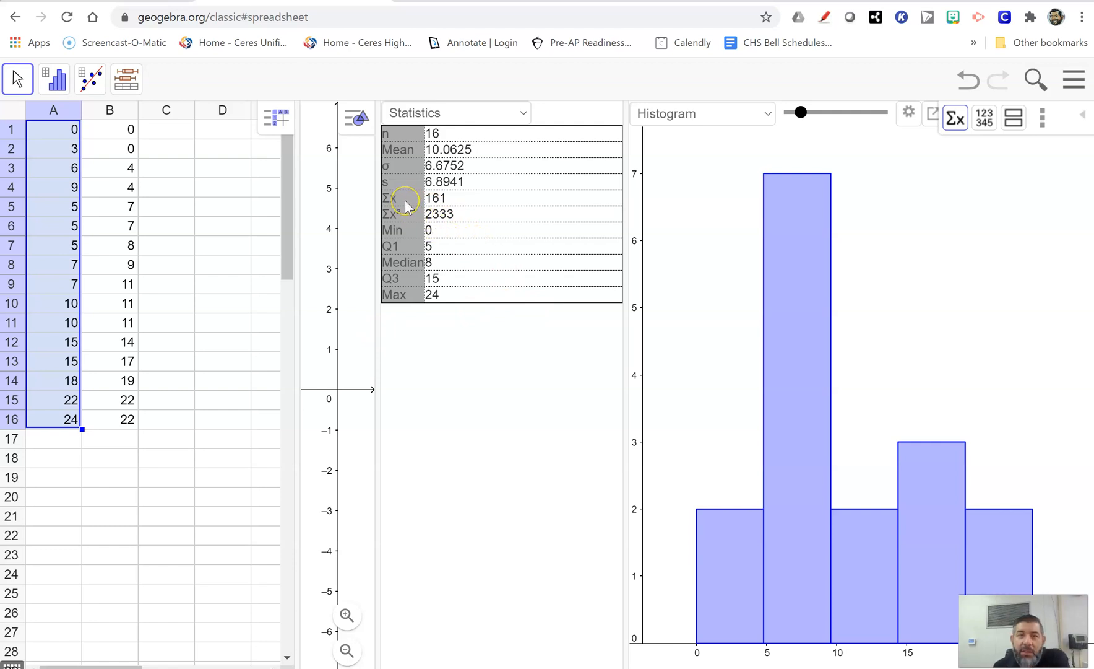
pyautogui.moveTo(447, 228)
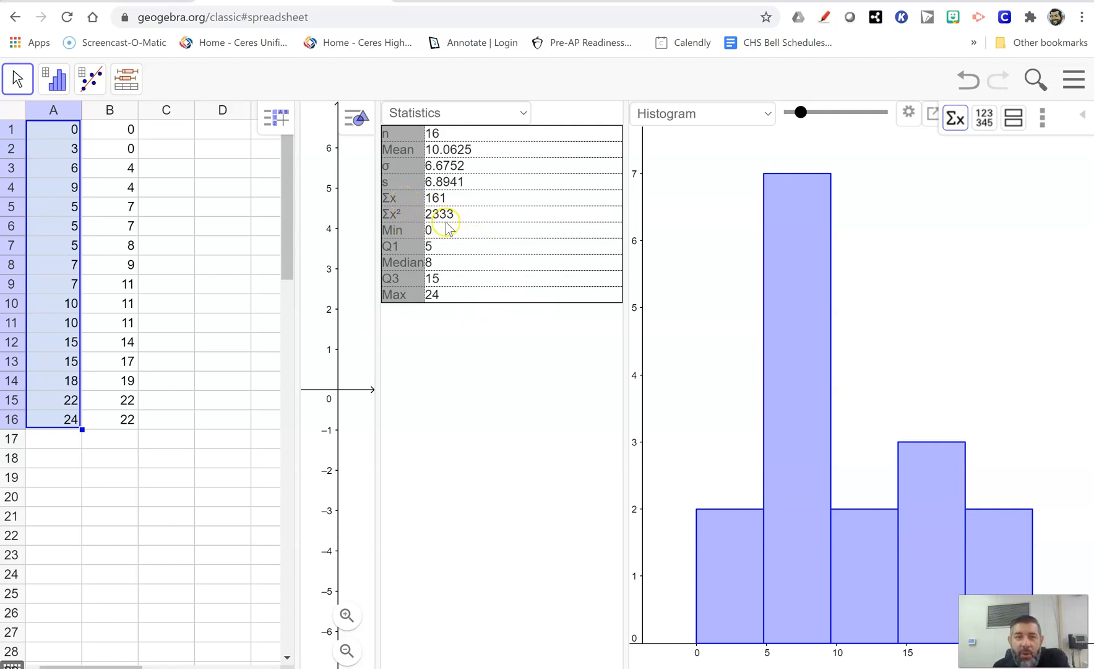
pyautogui.moveTo(496, 223)
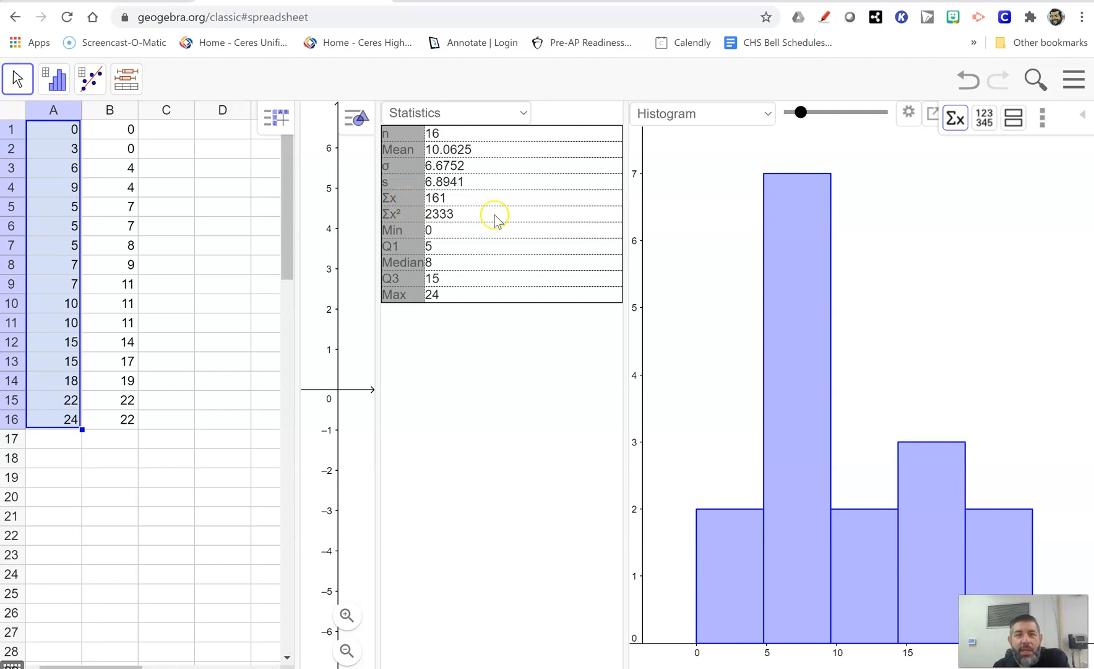
pyautogui.moveTo(419, 252)
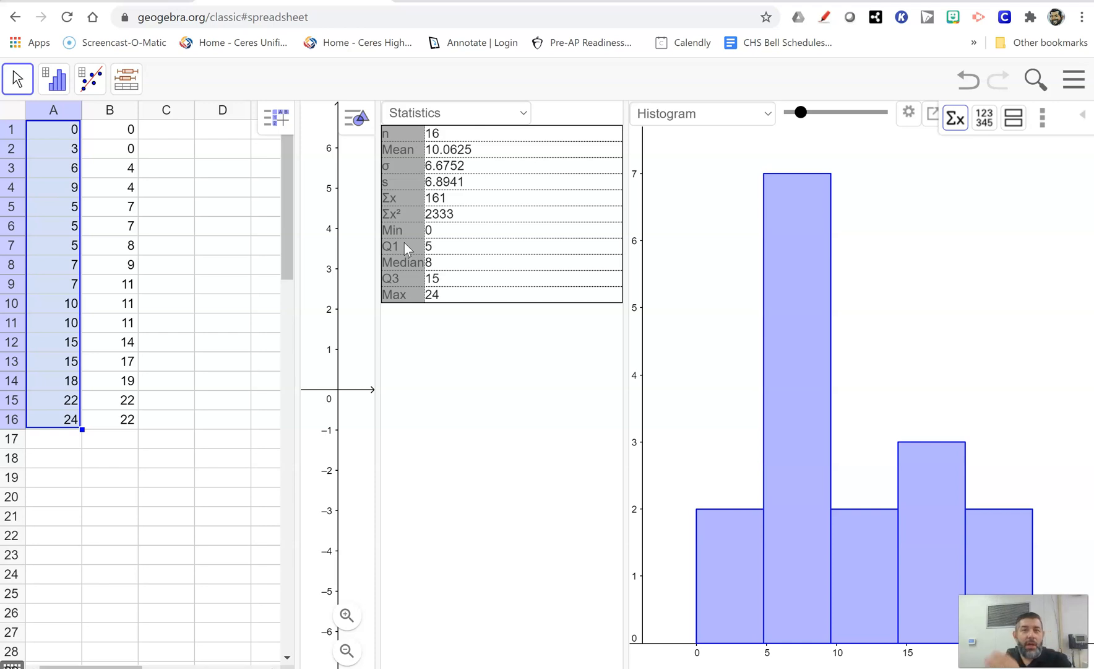
pyautogui.moveTo(417, 264)
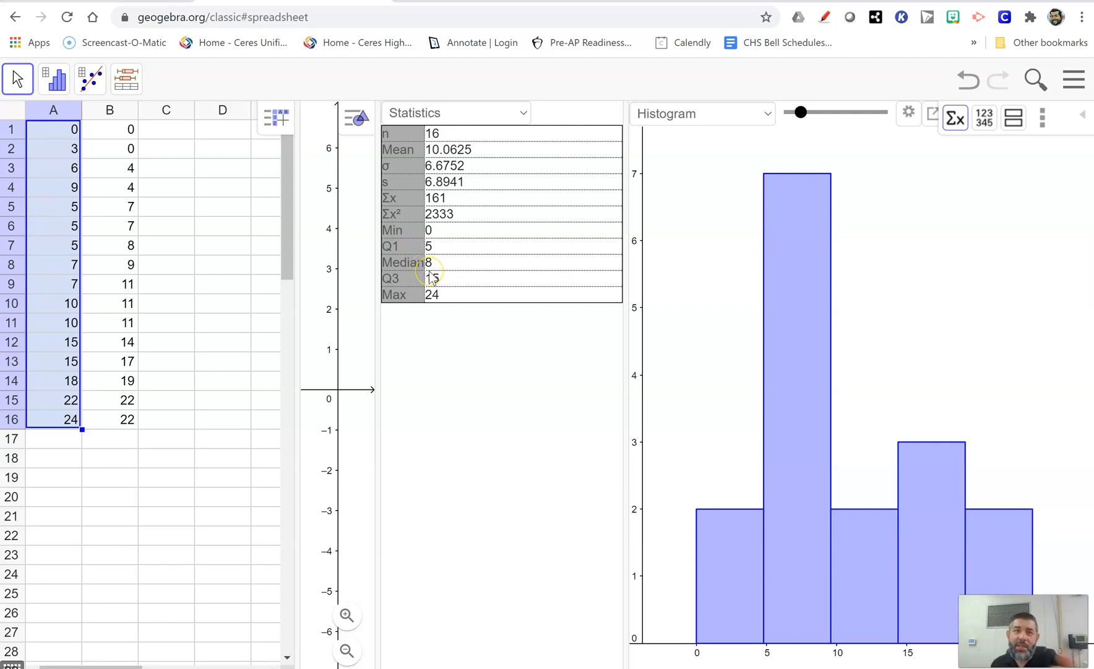
pyautogui.moveTo(476, 328)
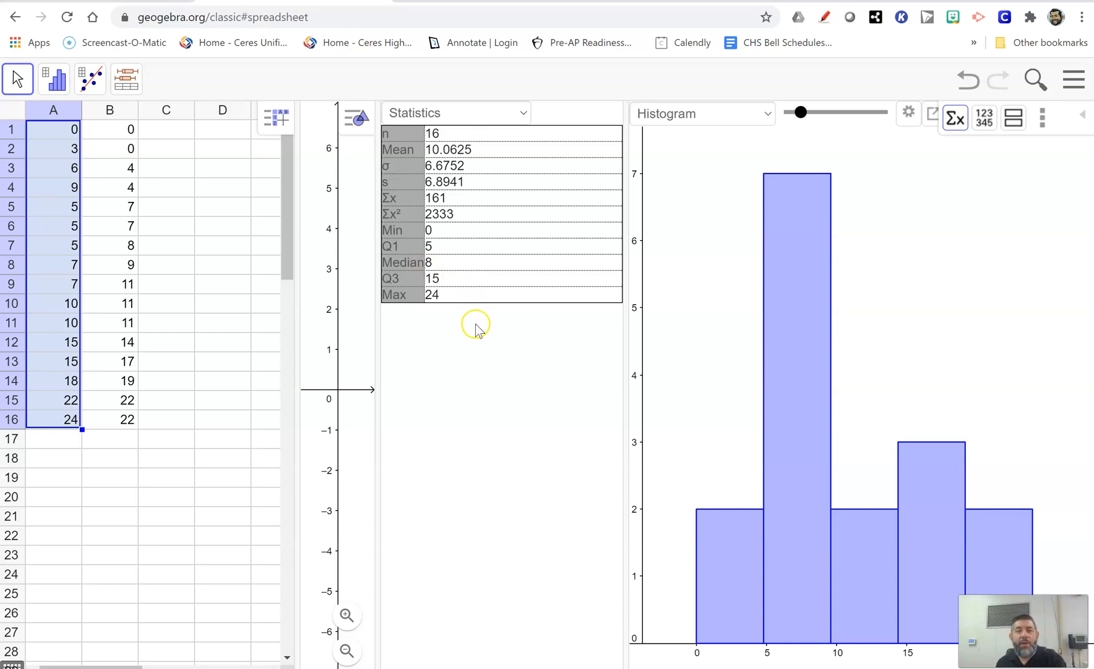
pyautogui.moveTo(769, 122)
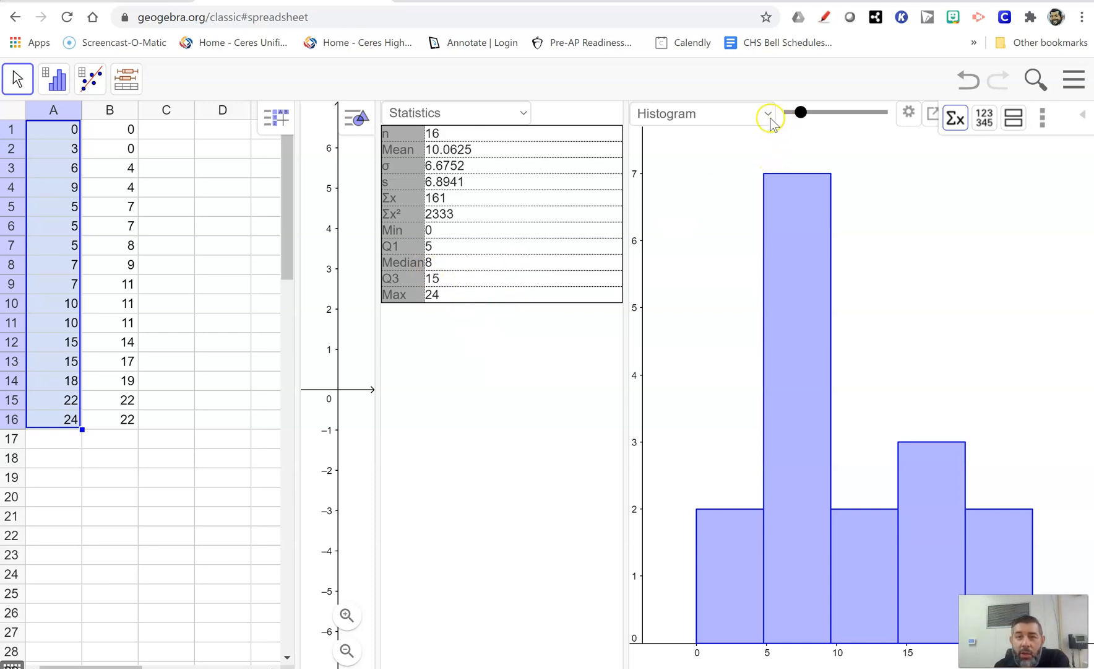
# - Switch the chart to a boxplot and select A1 through B16
pyautogui.click(768, 113)
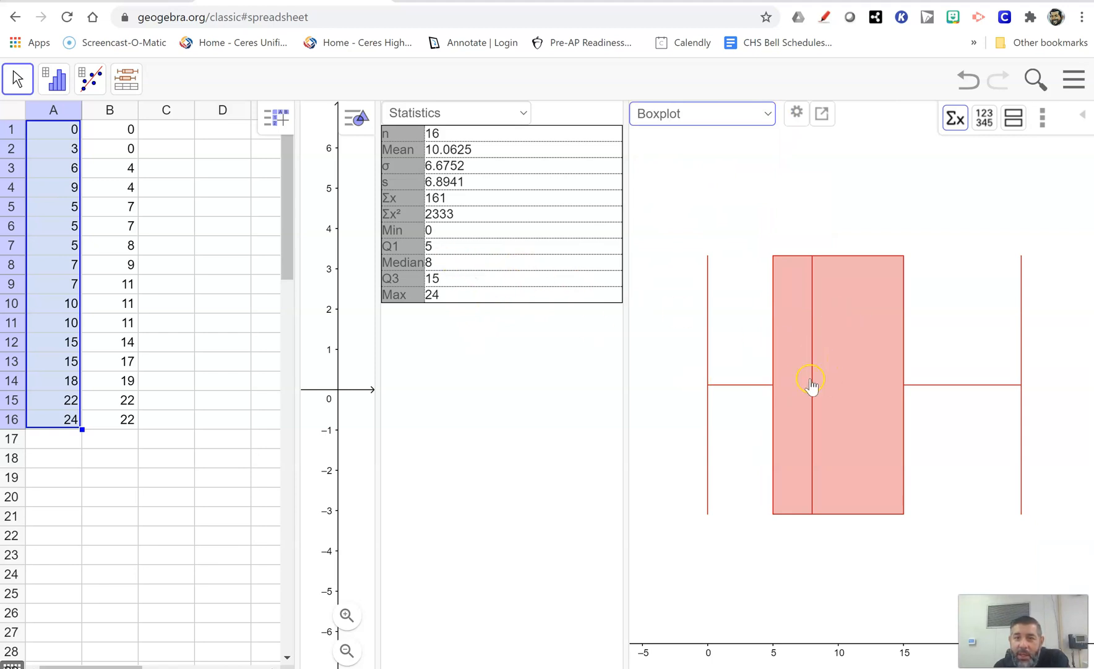
pyautogui.moveTo(602, 382)
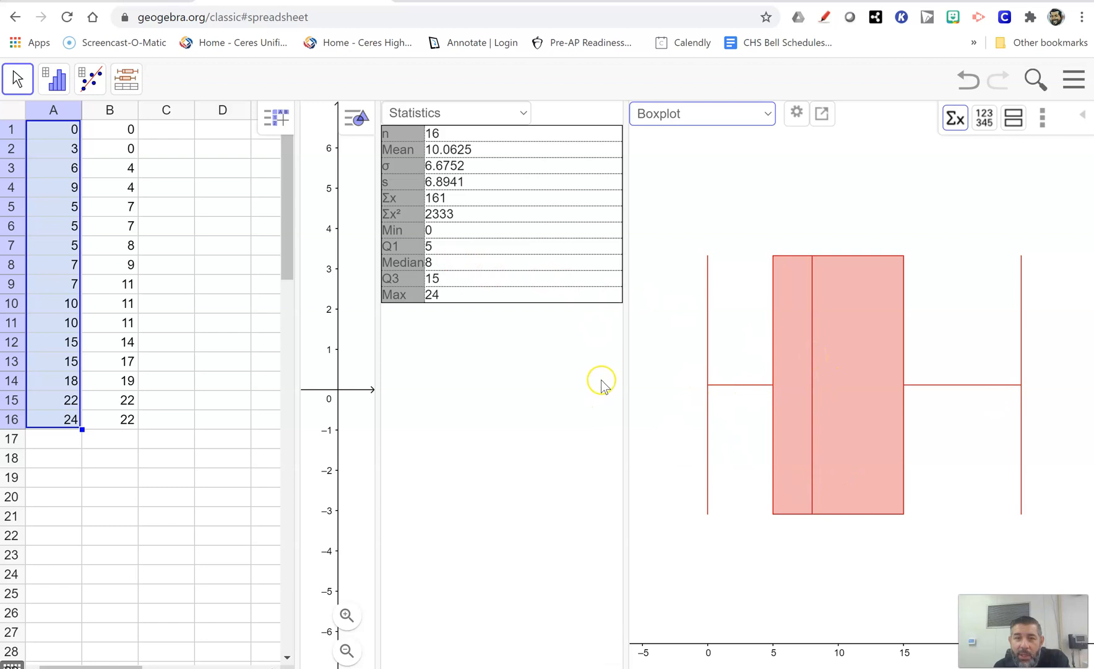
pyautogui.moveTo(471, 331)
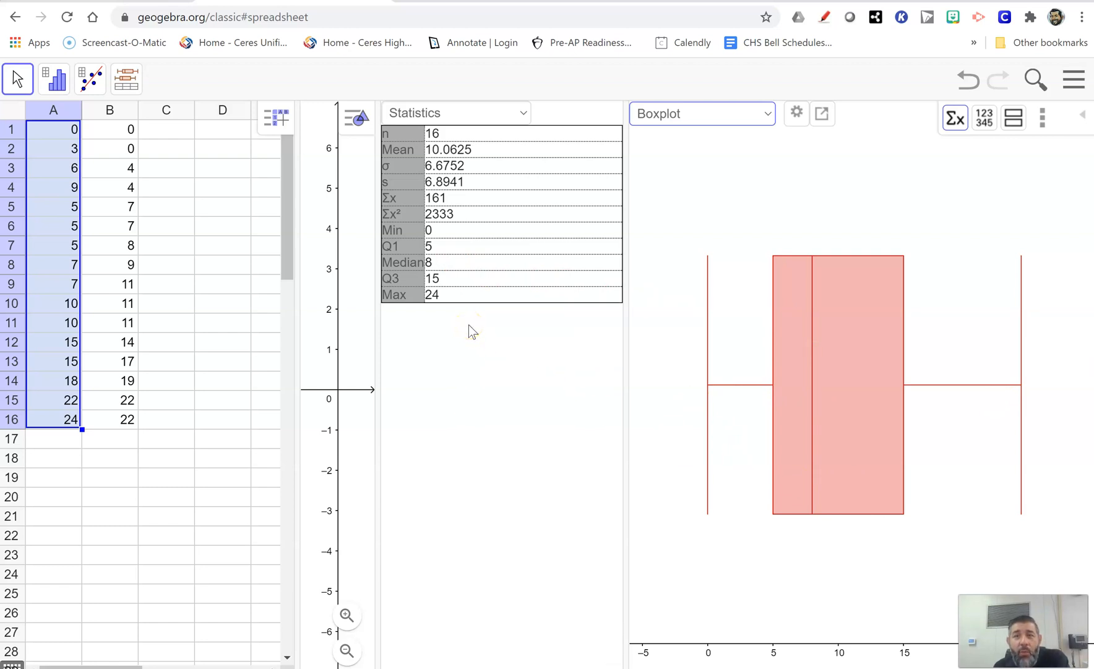
pyautogui.click(62, 130)
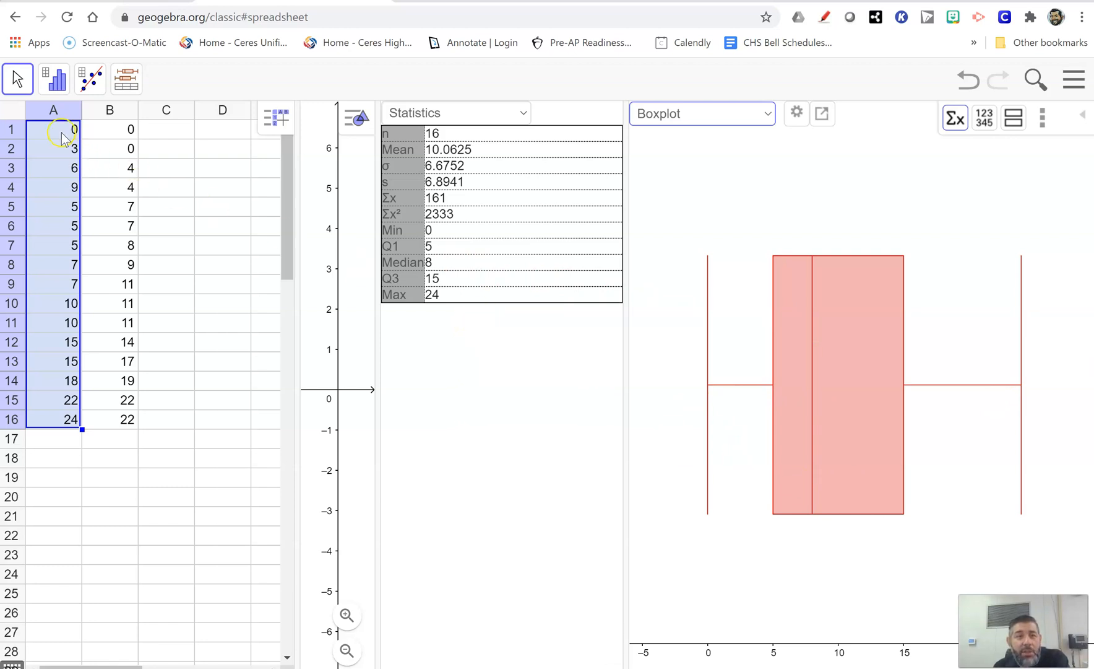
pyautogui.click(110, 129)
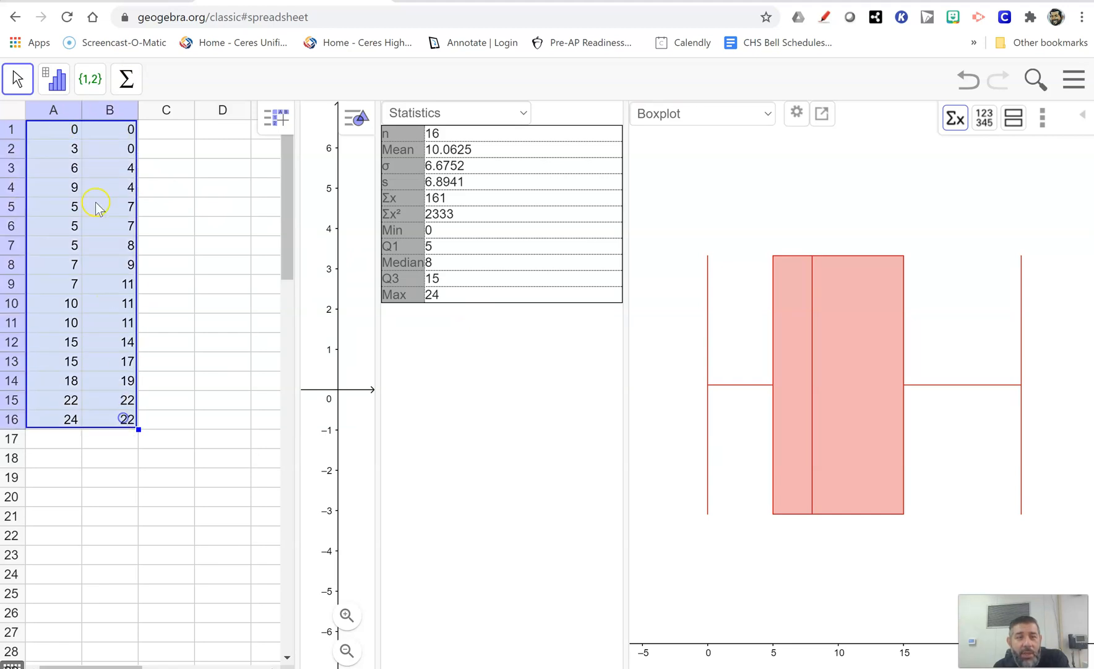
# - Run Multiple Variable Analysis on A1:A16 and B1:B16 for stacked boxplots
pyautogui.click(54, 78)
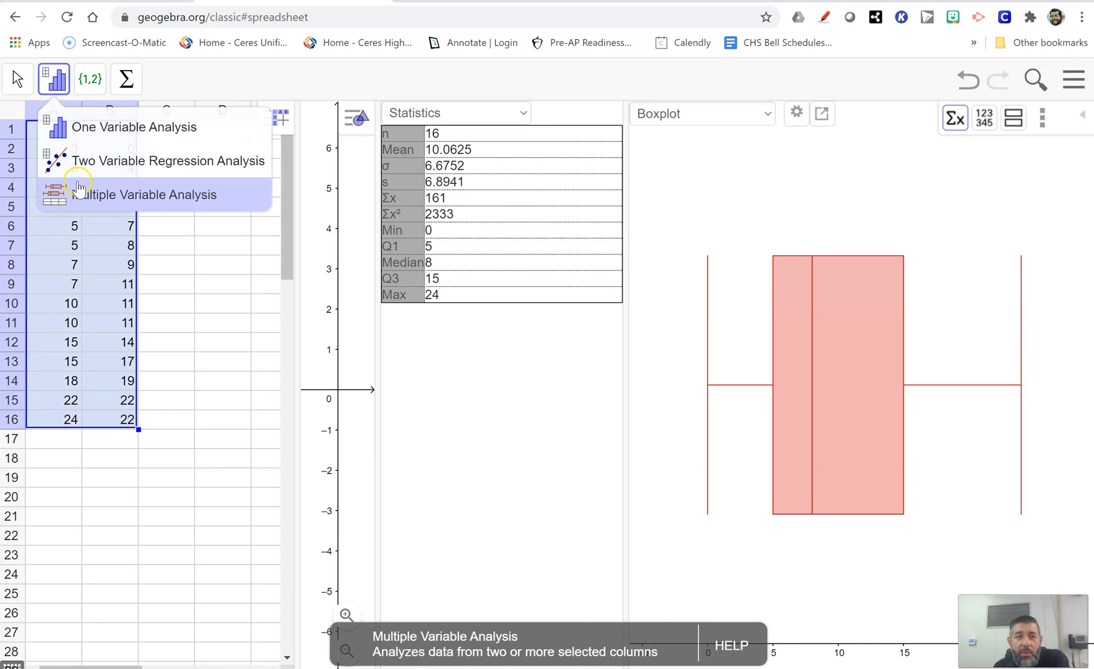
pyautogui.click(144, 194)
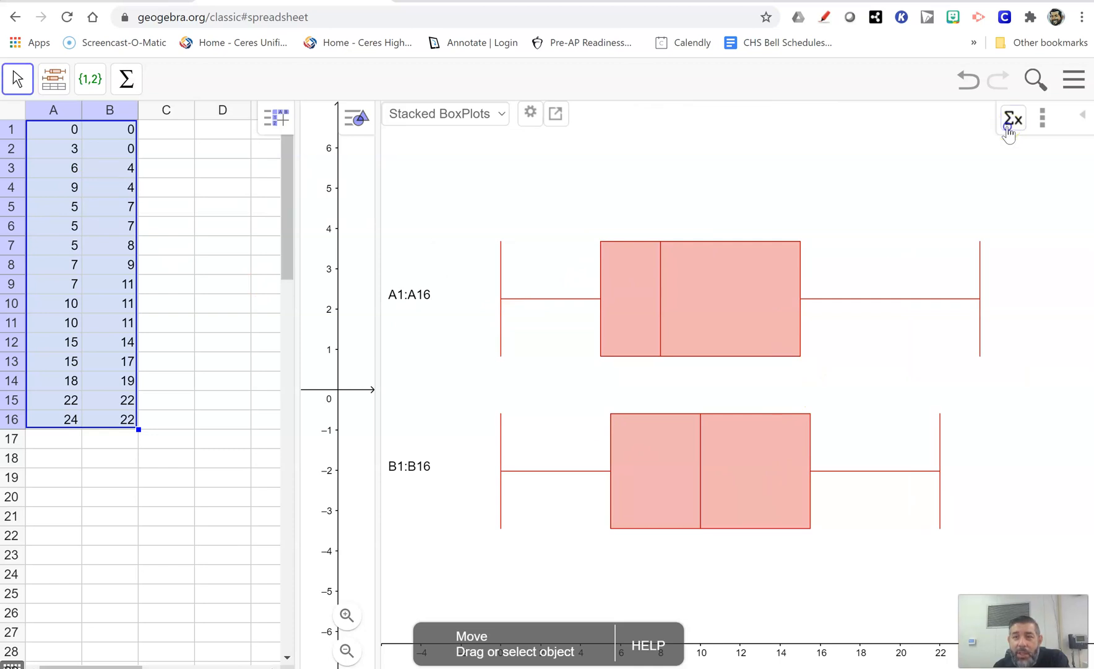
# - Show both columns' statistics (female mean 10.375) and list the ANOVA and t-test options
pyautogui.click(1013, 118)
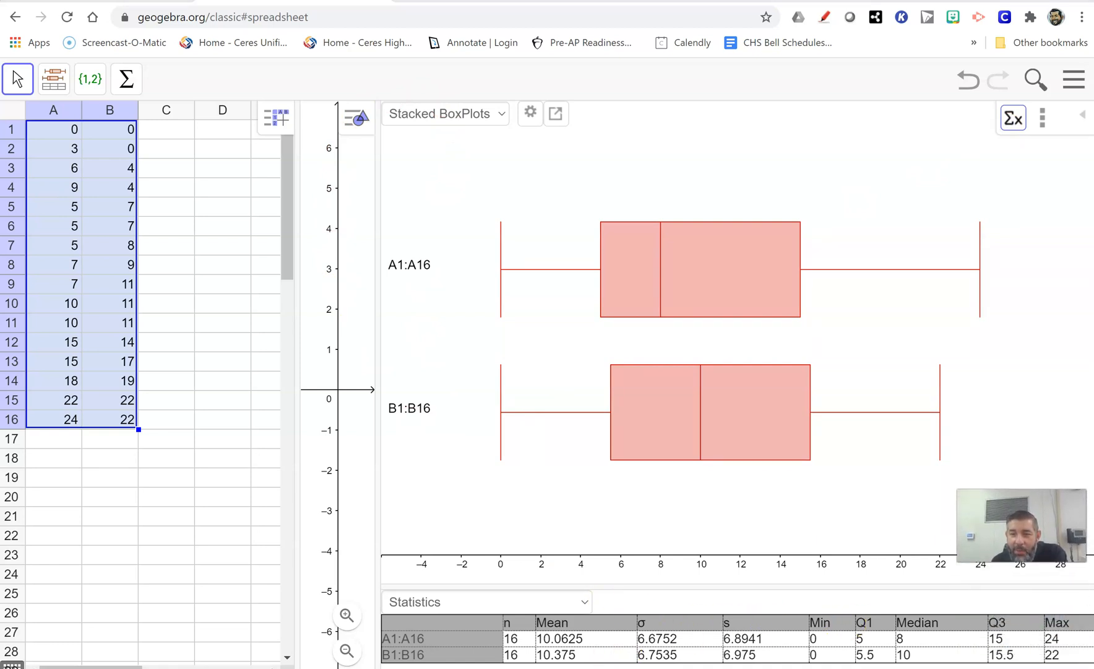
pyautogui.moveTo(765, 624)
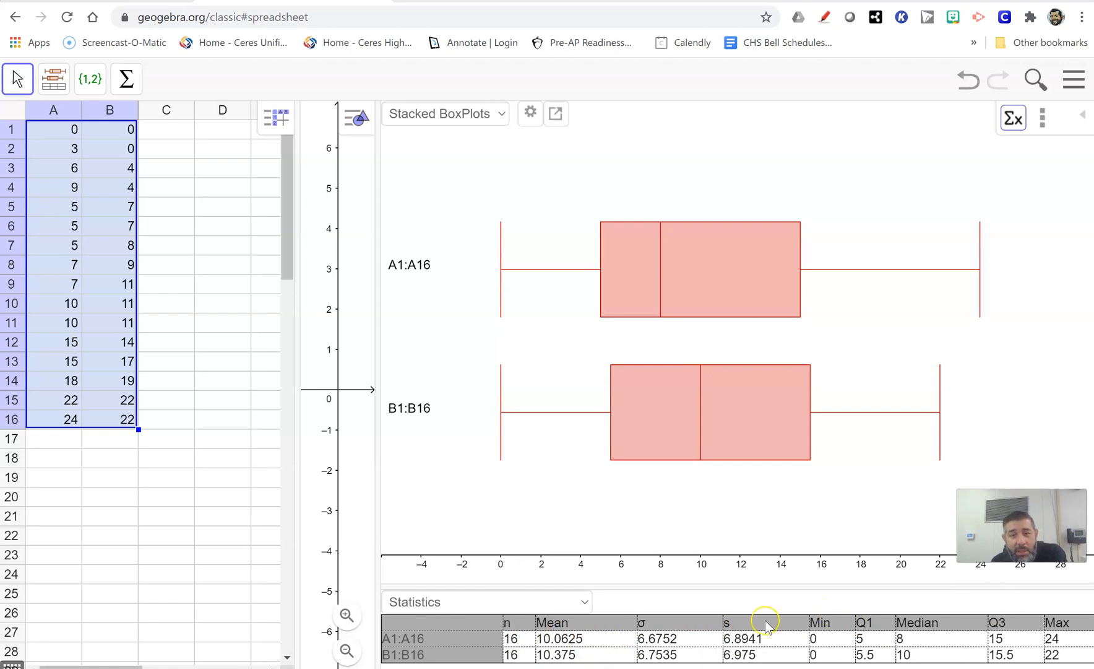
pyautogui.moveTo(389, 661)
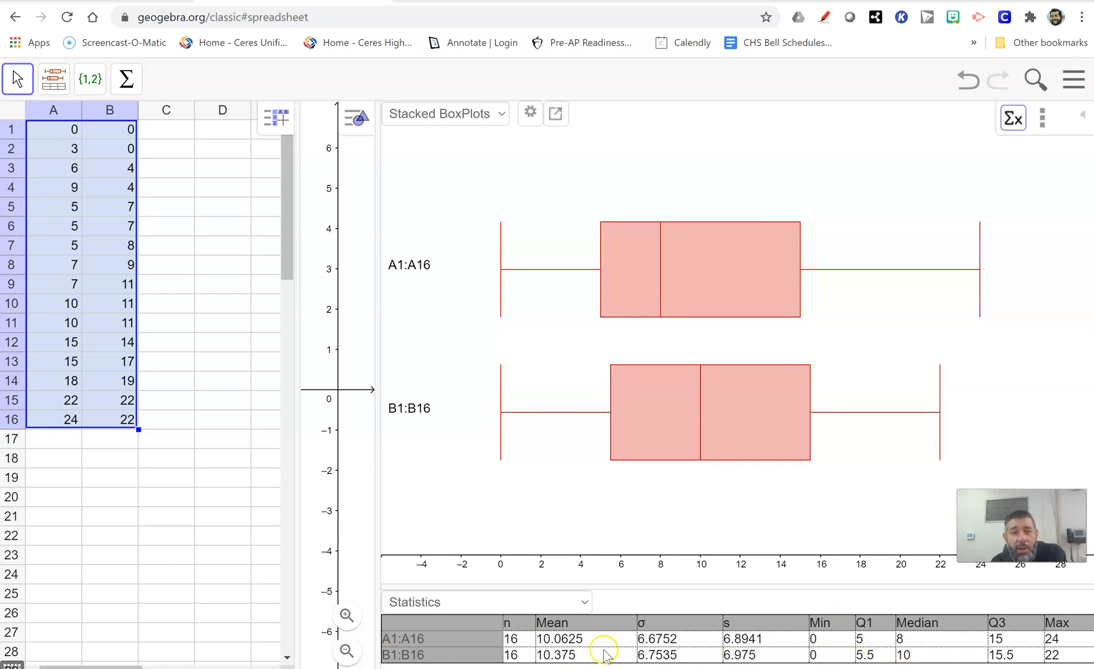
pyautogui.click(486, 601)
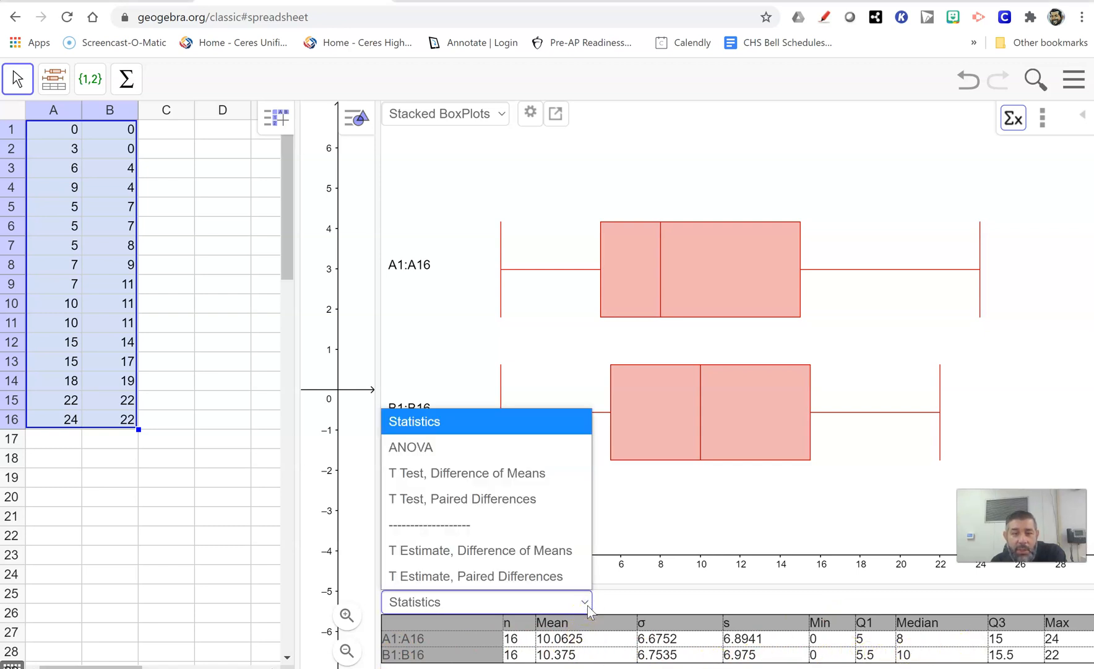